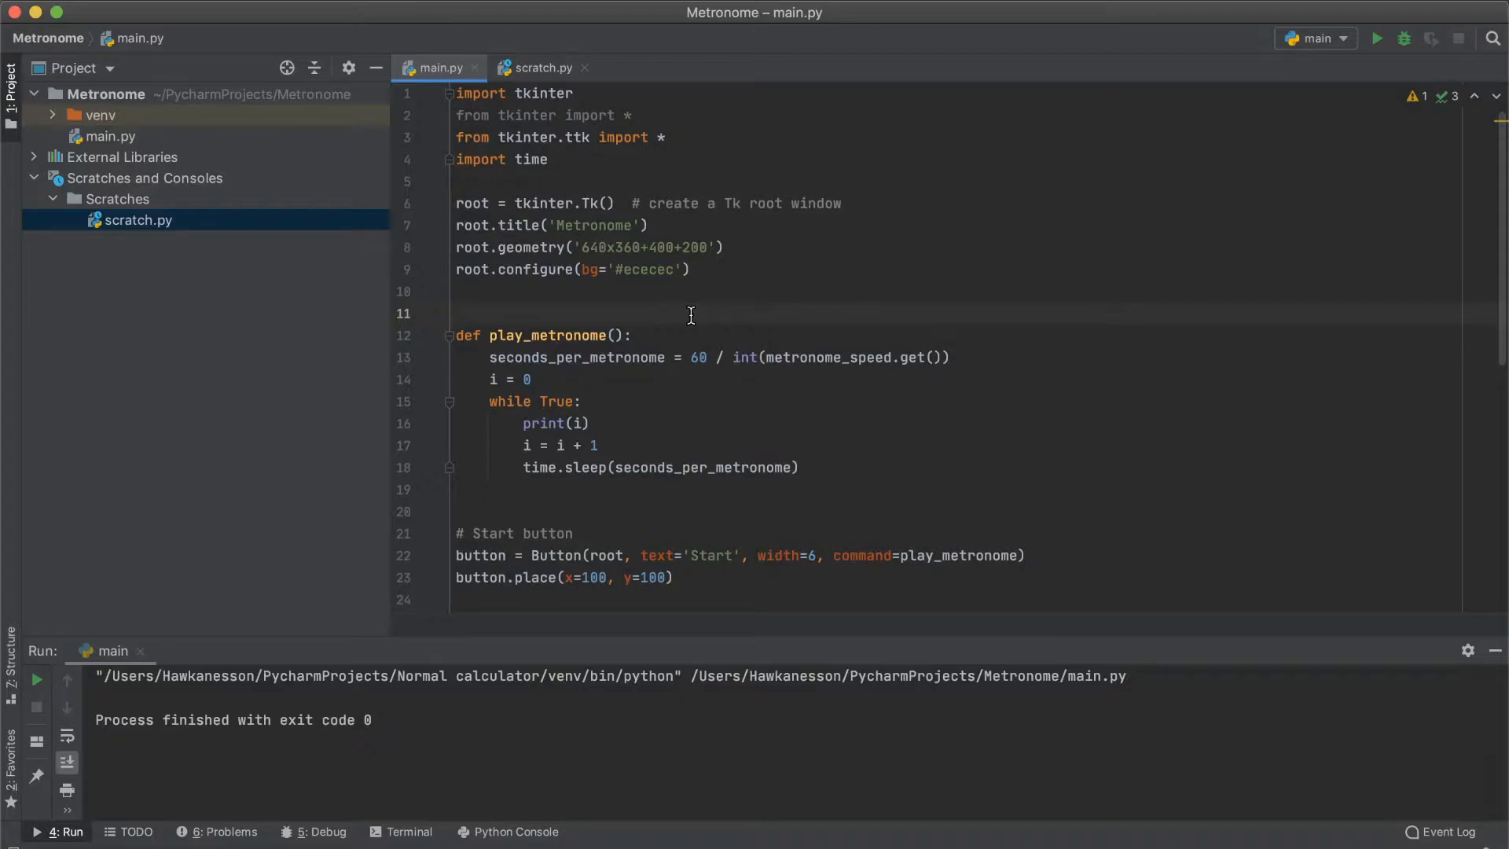
Step: Run main.py, then close the Metronome window so the process finishes
{"action": "double_click", "coordinate": [542, 93]}
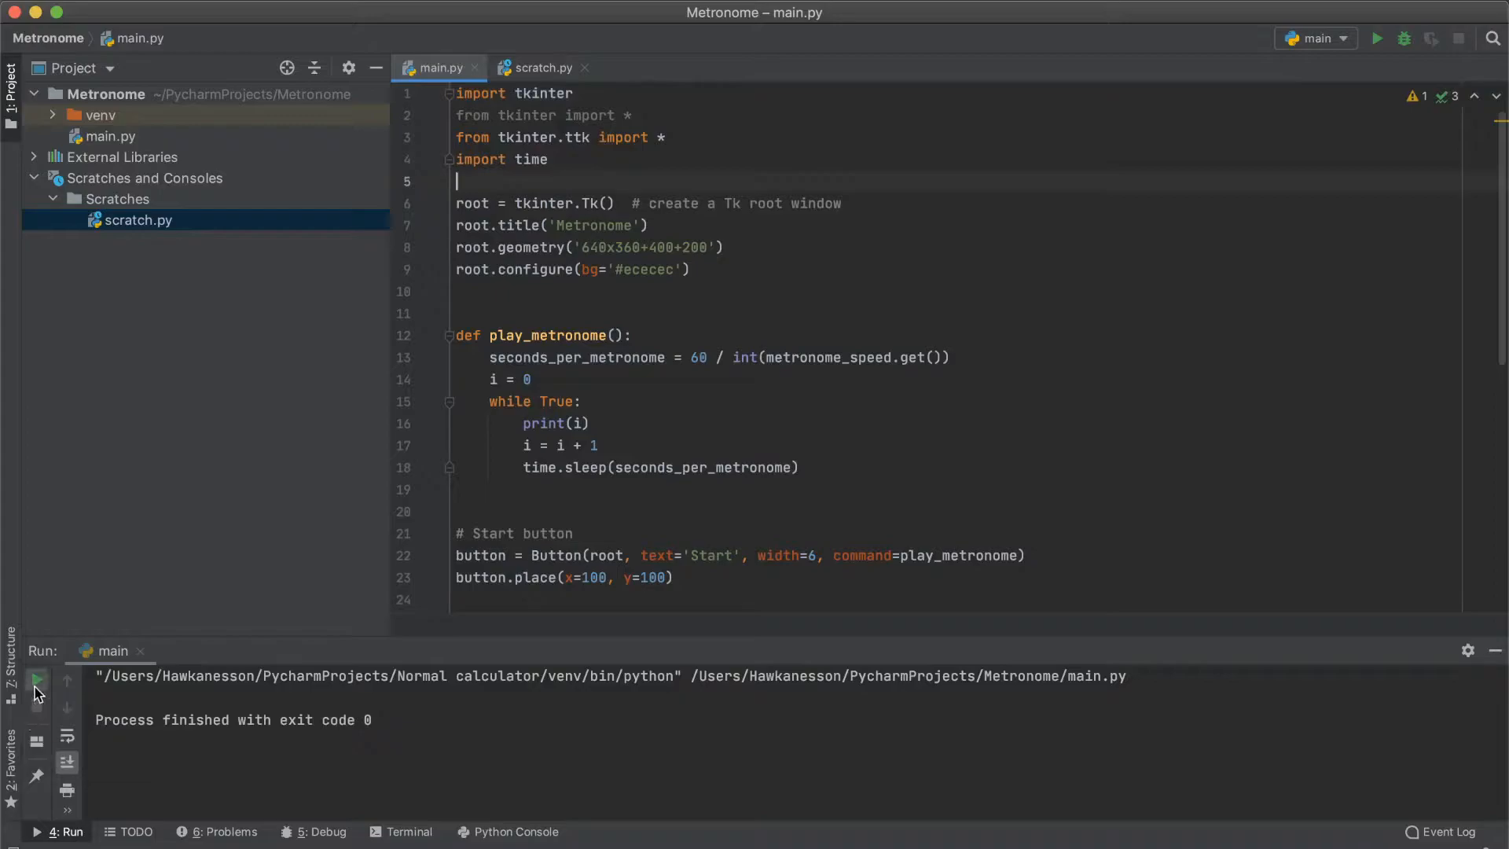
{"action": "left_click", "coordinate": [36, 682]}
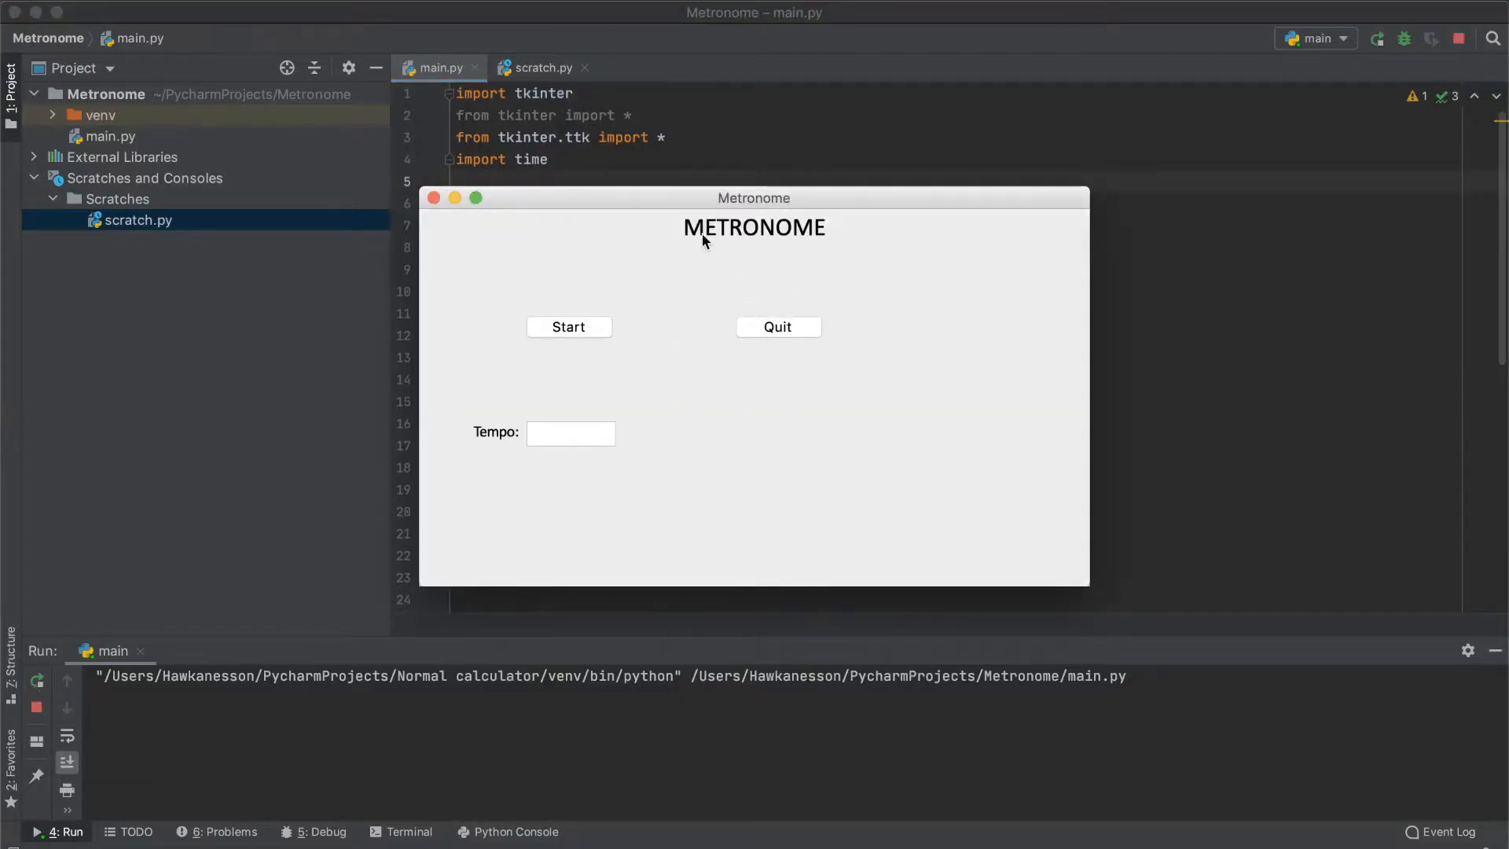
{"action": "mouse_move", "coordinate": [672, 294]}
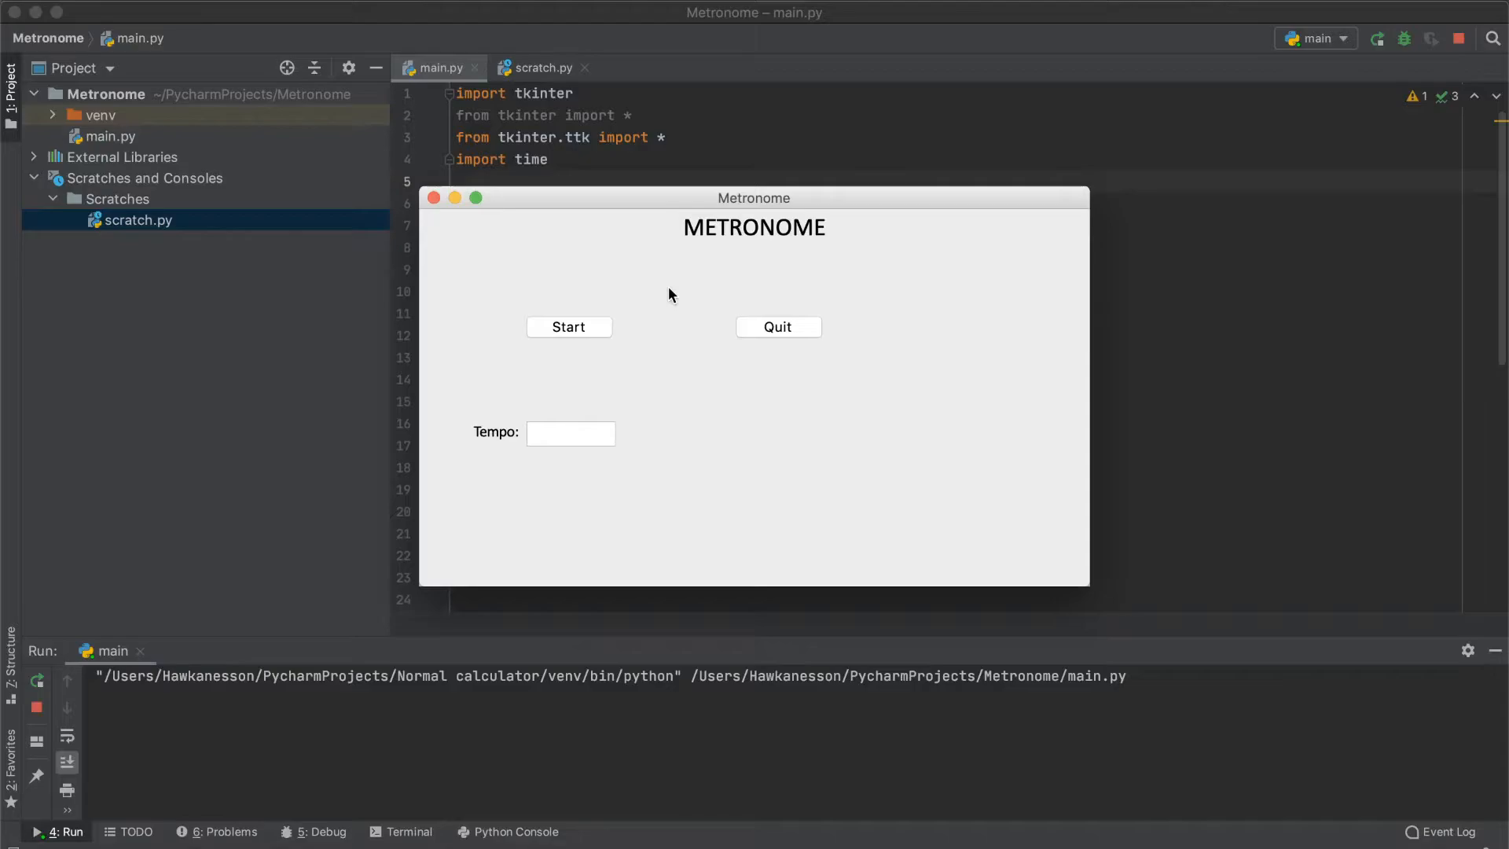
{"action": "mouse_move", "coordinate": [440, 228]}
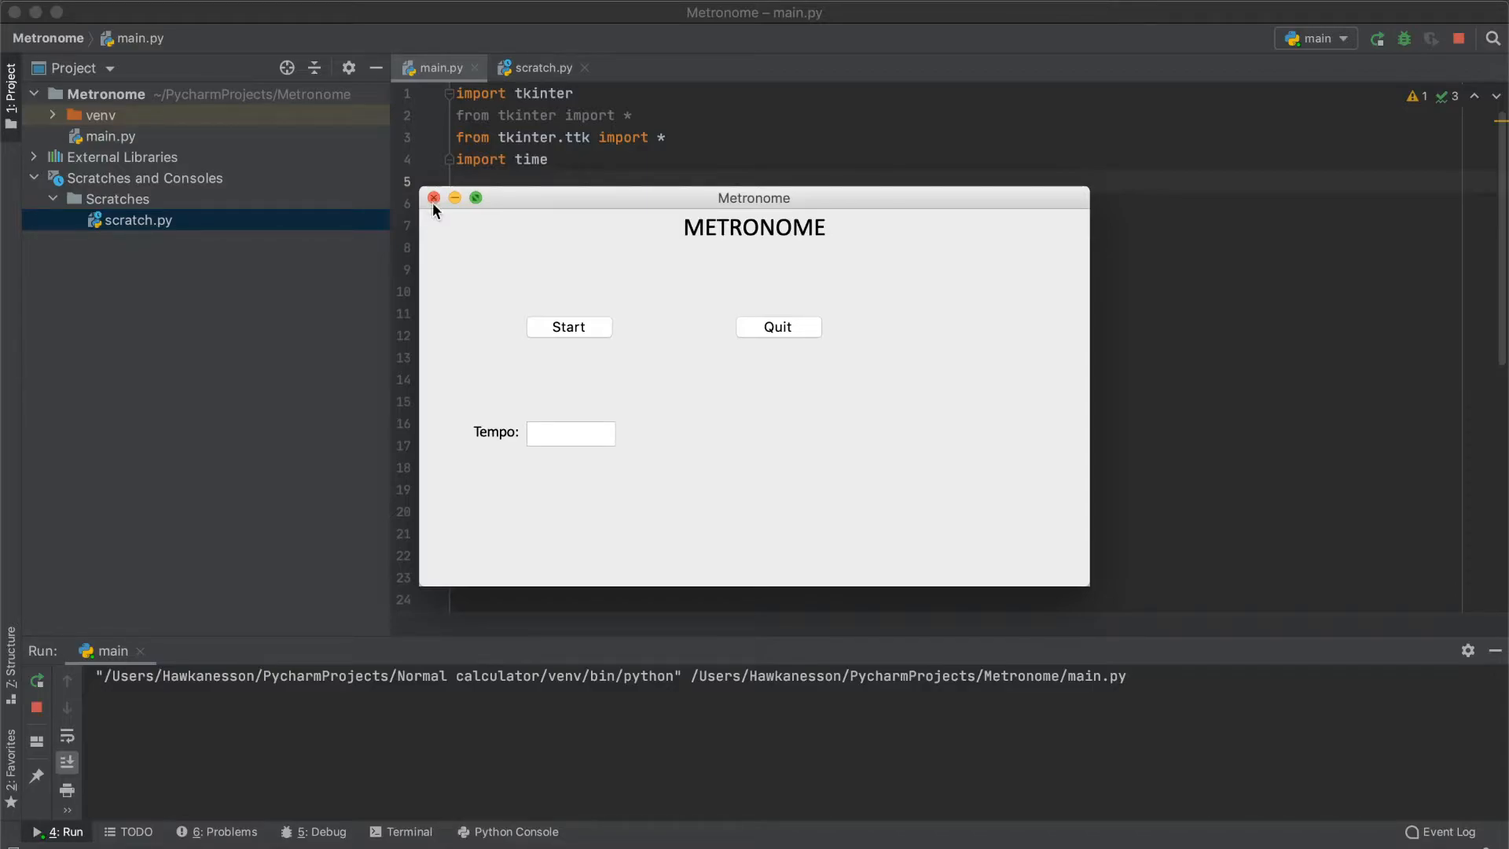
{"action": "left_click", "coordinate": [434, 198]}
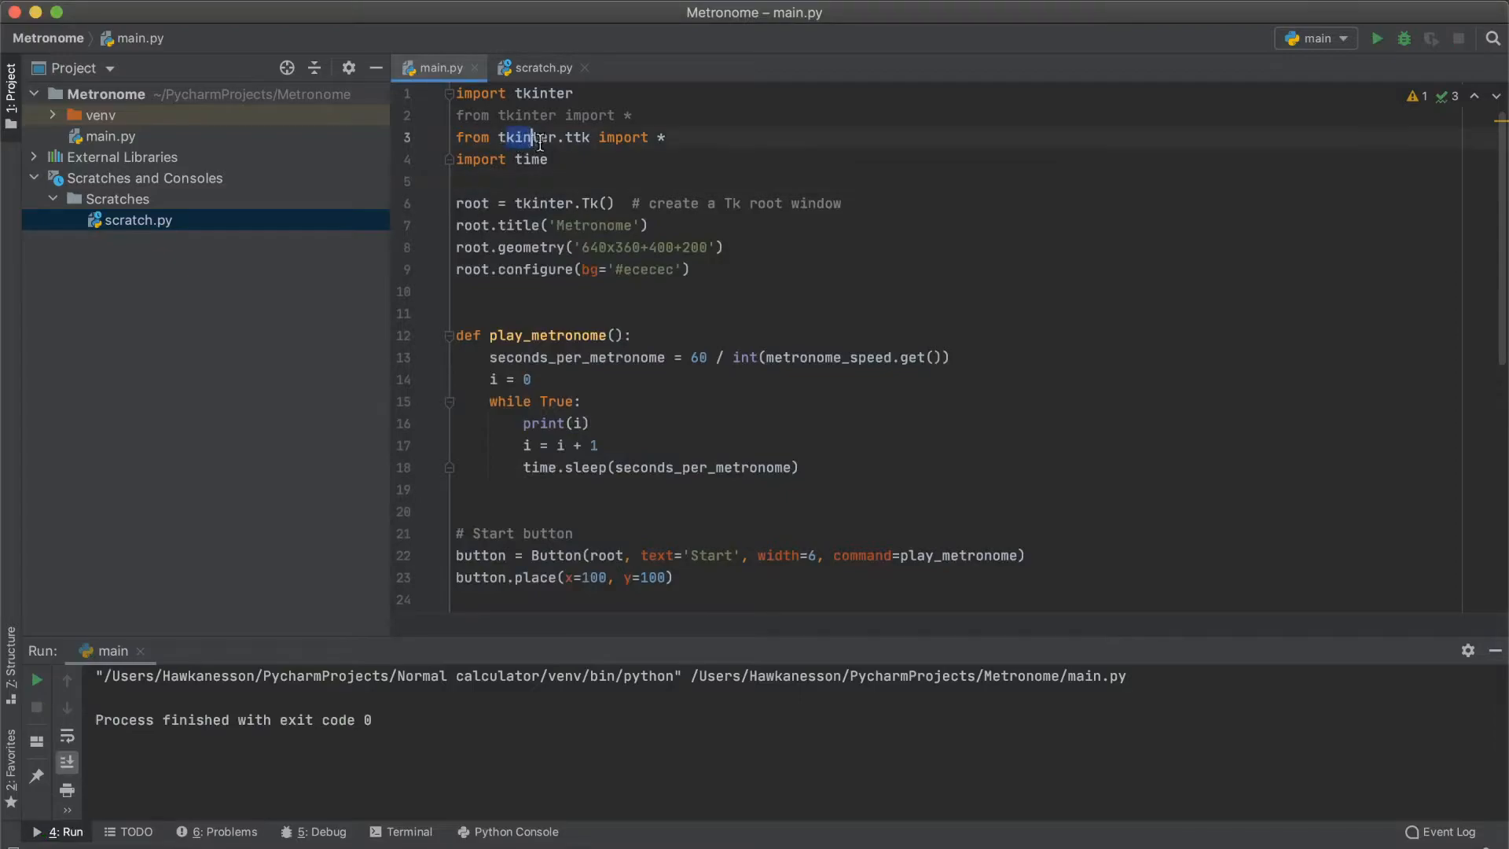
{"action": "scroll", "scroll_direction": "down", "scroll_amount": 3}
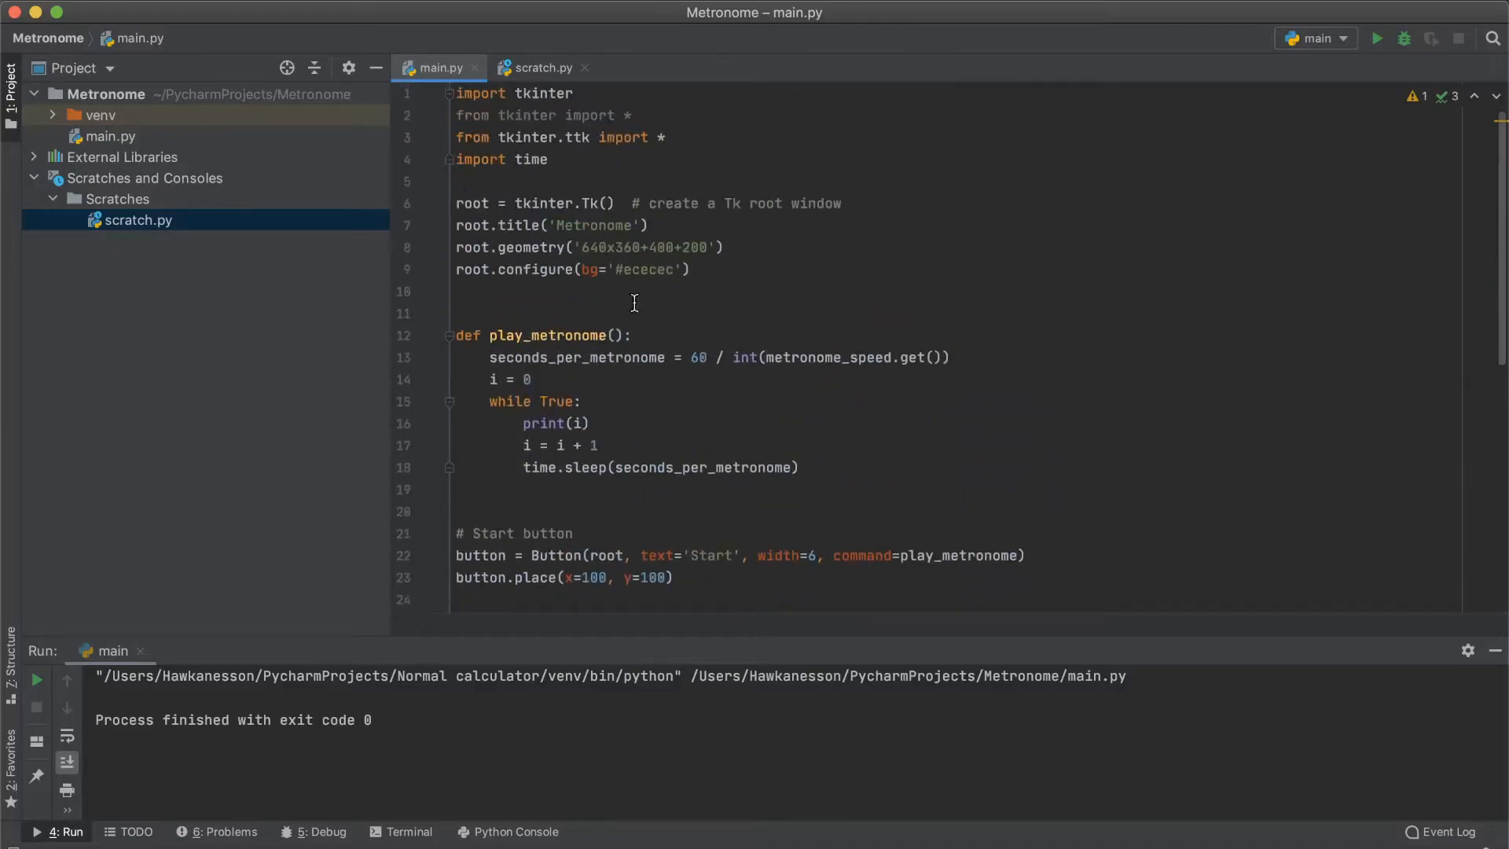
{"action": "mouse_move", "coordinate": [527, 217]}
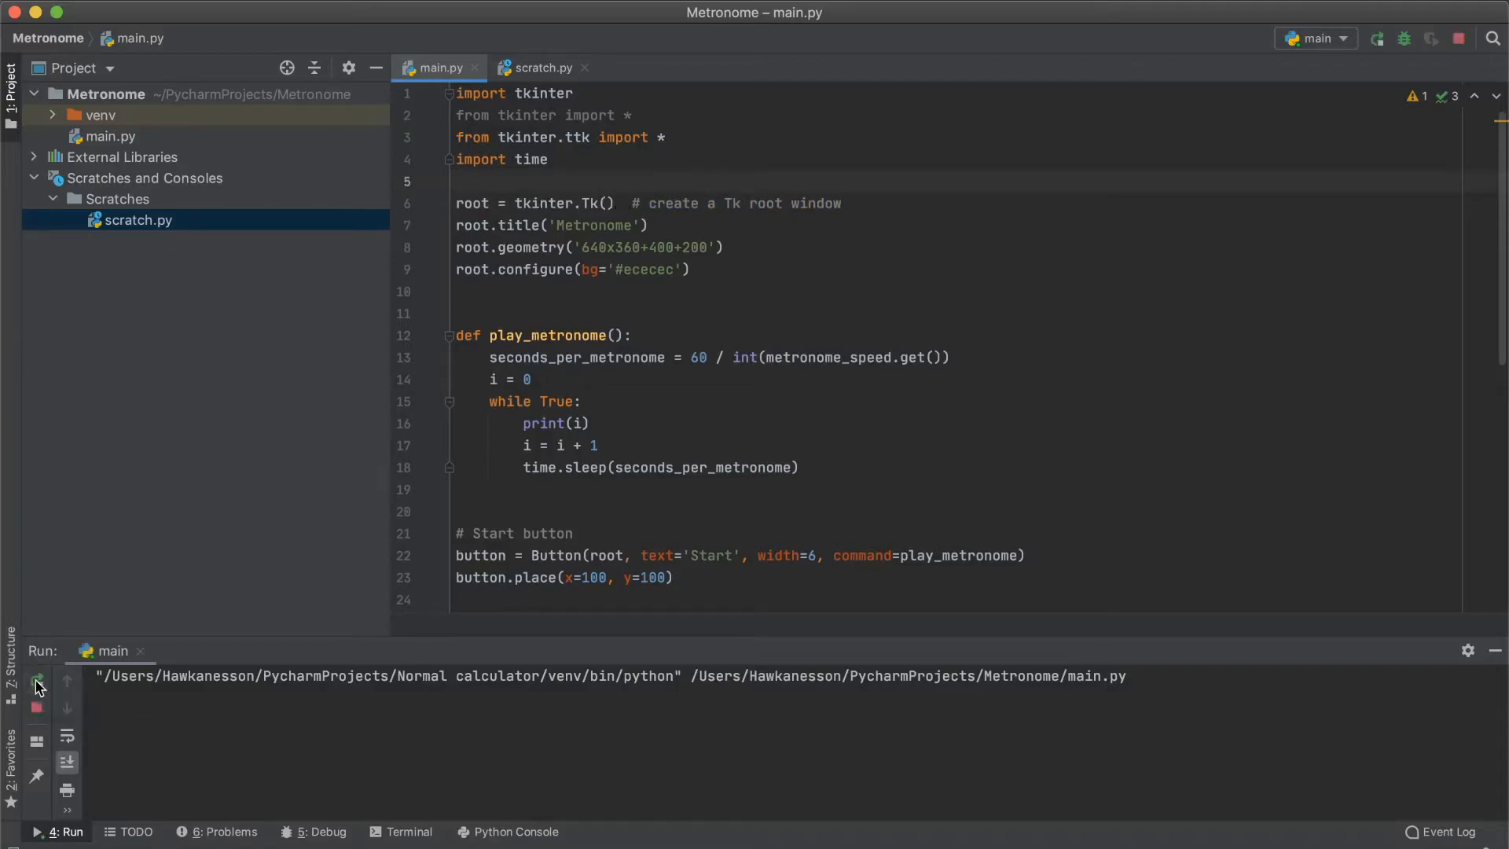
Step: Rerun main.py to reopen the Metronome window with Start, Quit and an empty Tempo field
{"action": "left_click", "coordinate": [36, 683]}
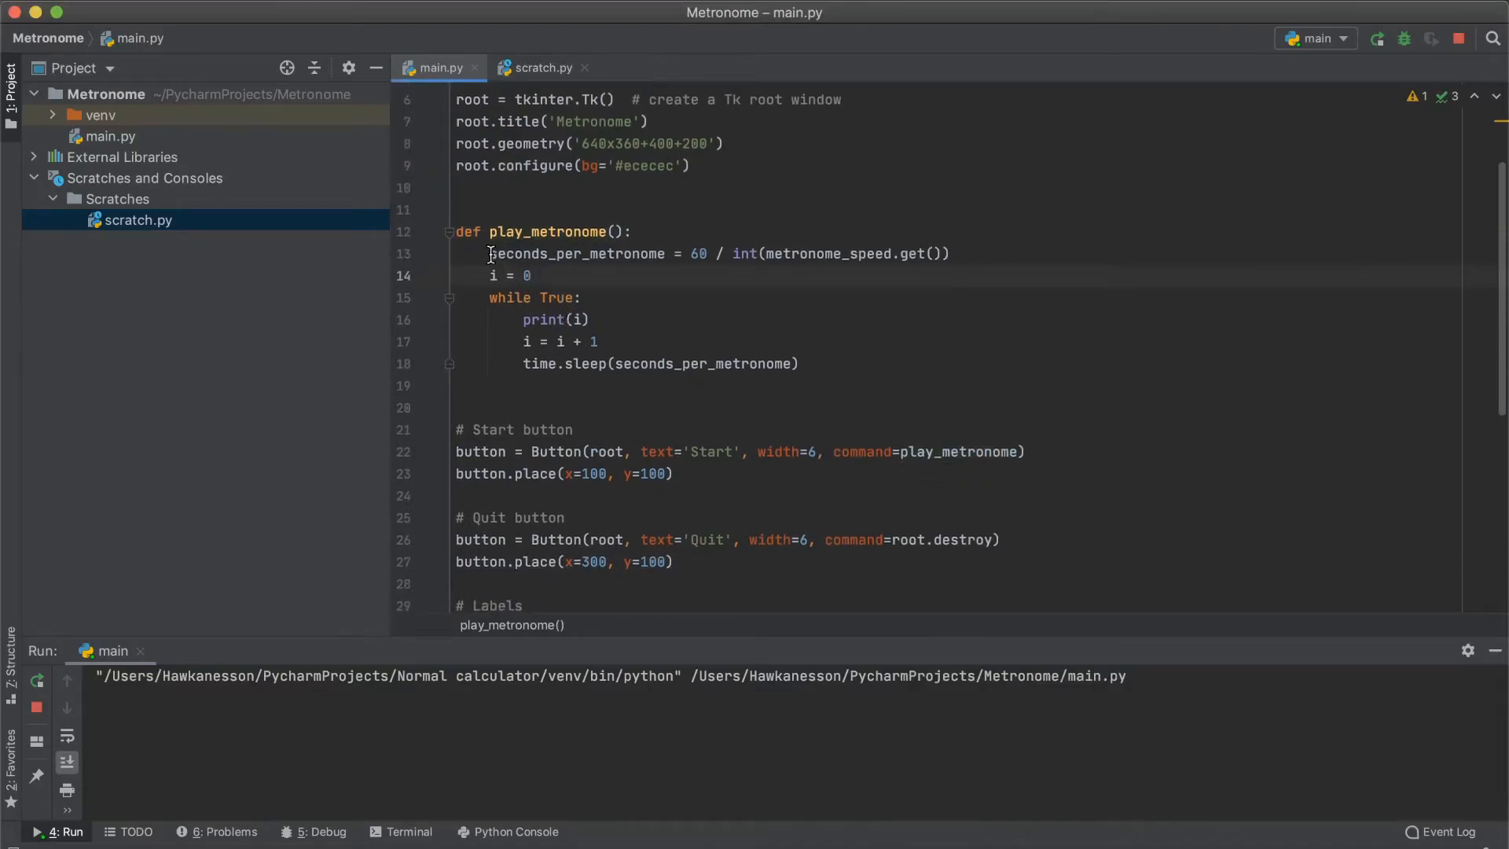
{"action": "left_click_drag", "start_coordinate": [490, 253], "coordinate": [806, 363]}
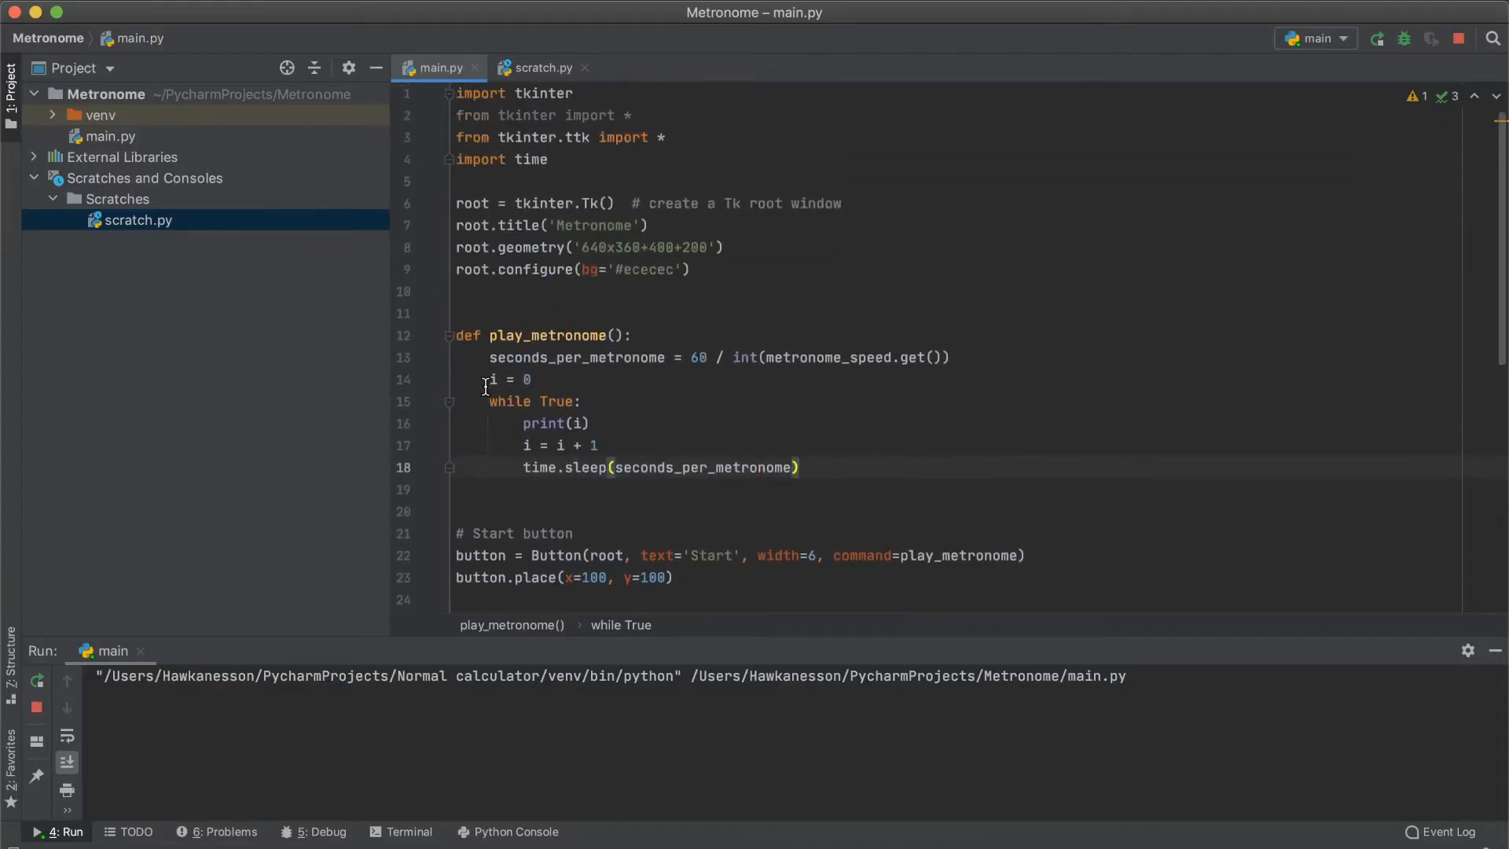
{"action": "scroll", "scroll_direction": "down", "scroll_amount": 3}
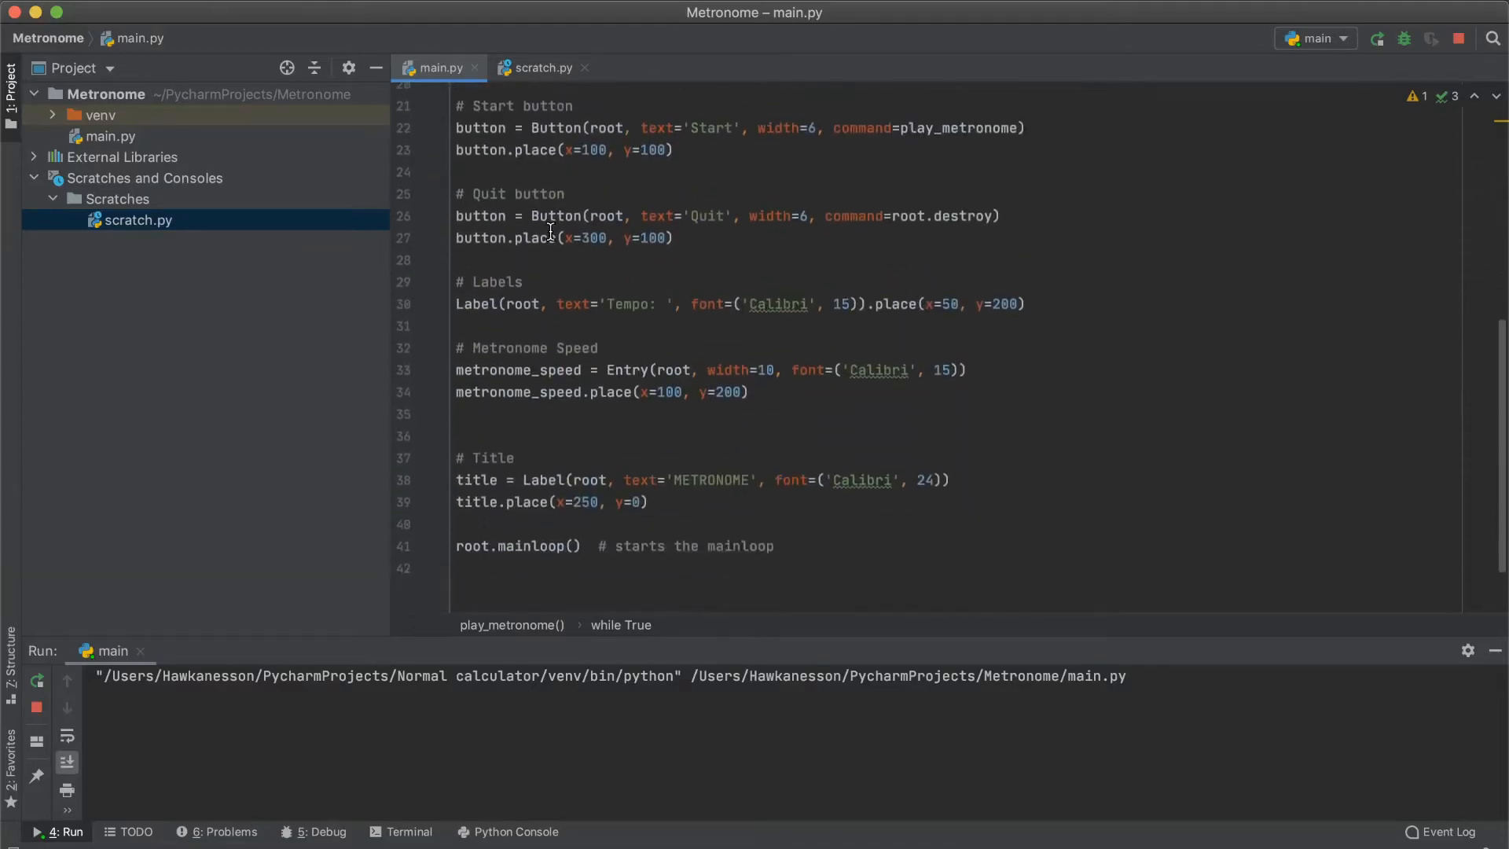
{"action": "scroll", "scroll_direction": "down", "scroll_amount": 3}
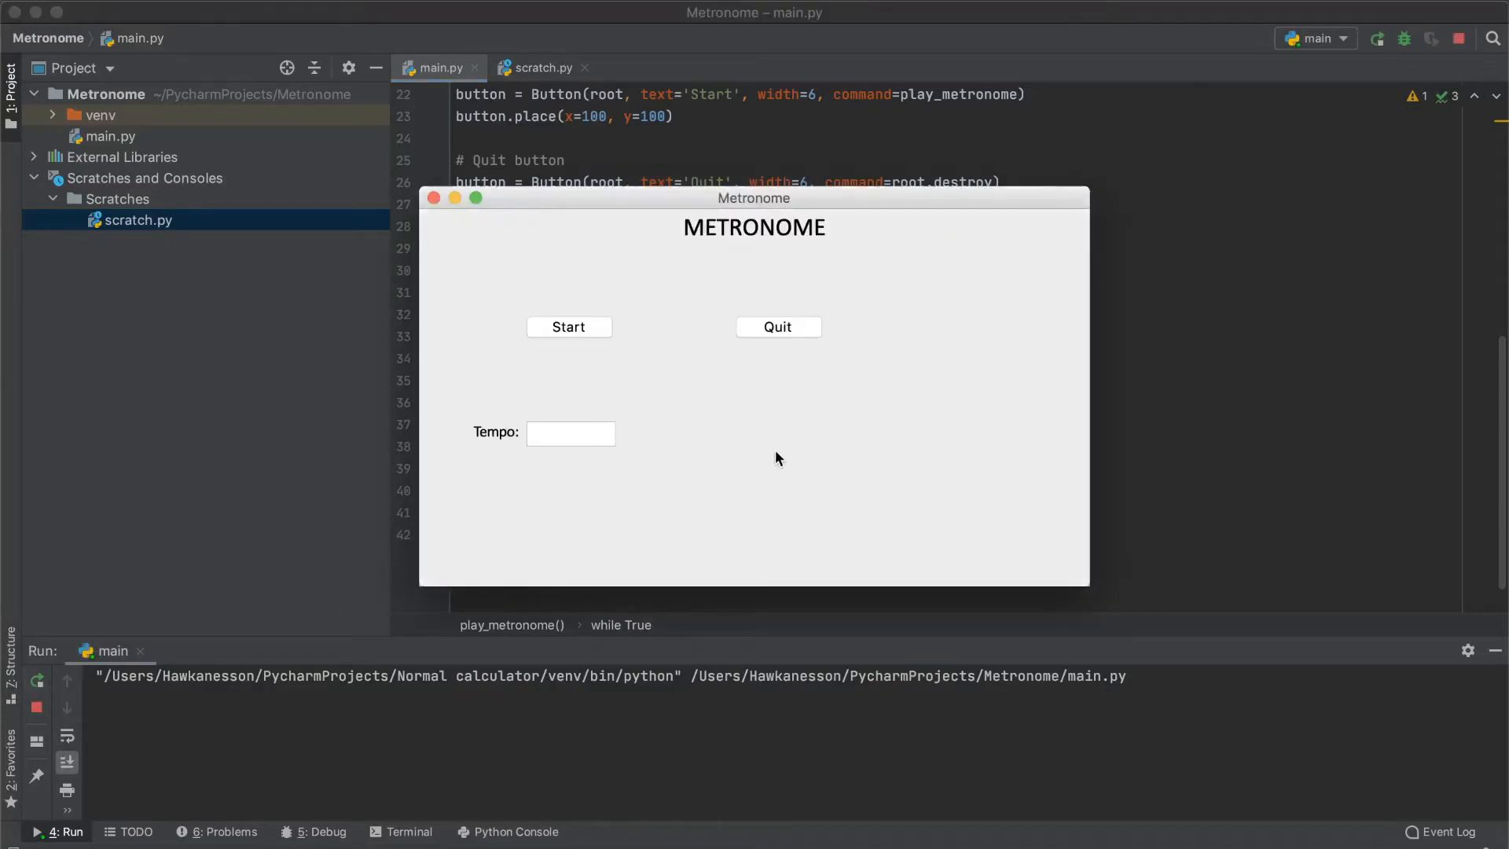
Step: Enter a tempo of 80 and start the metronome so the console begins printing beats
{"action": "left_click", "coordinate": [569, 432]}
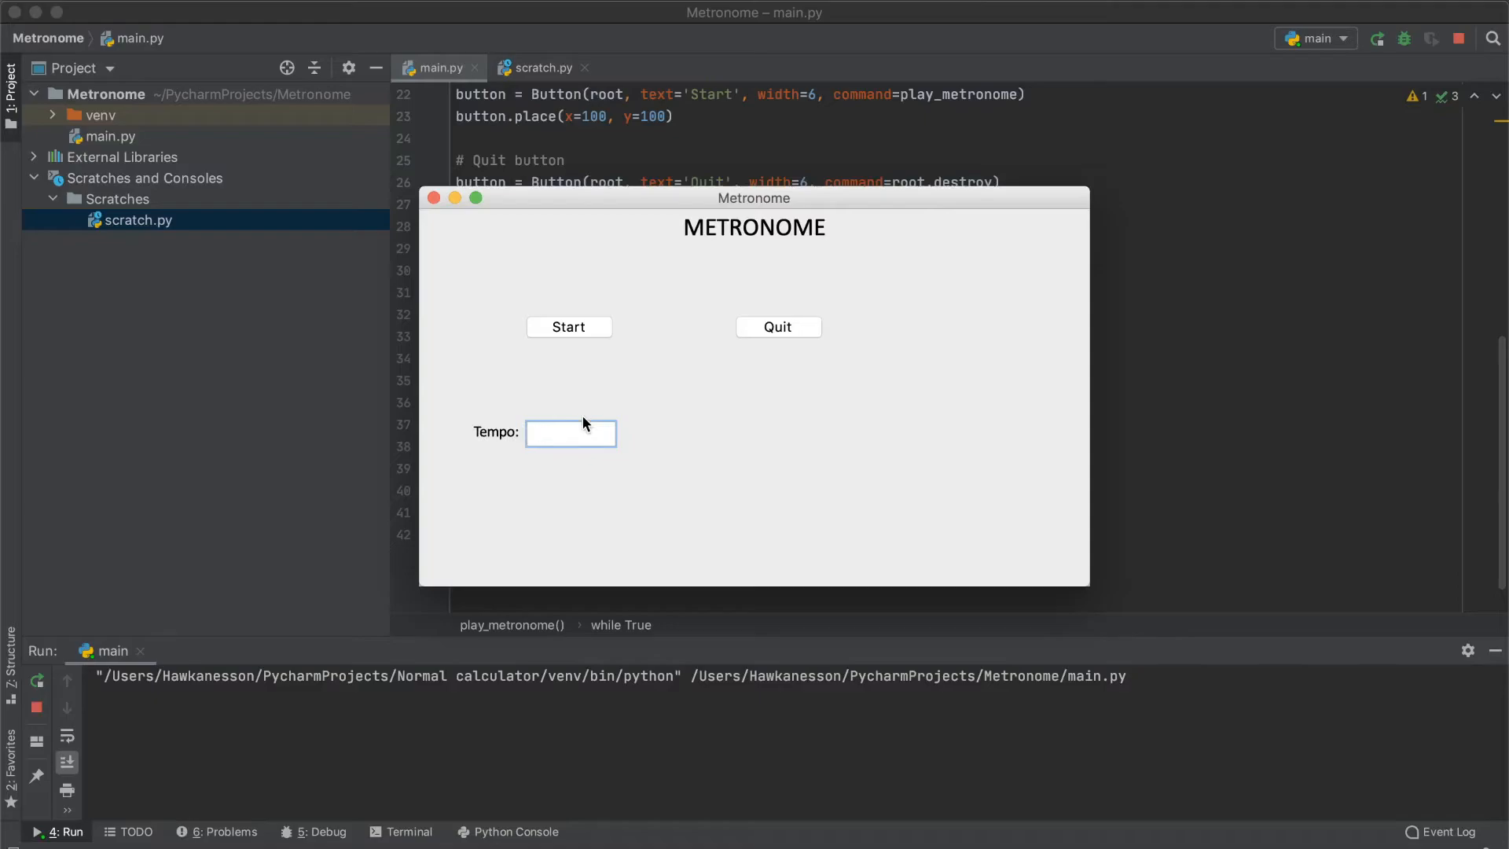
{"action": "type", "text": "8"}
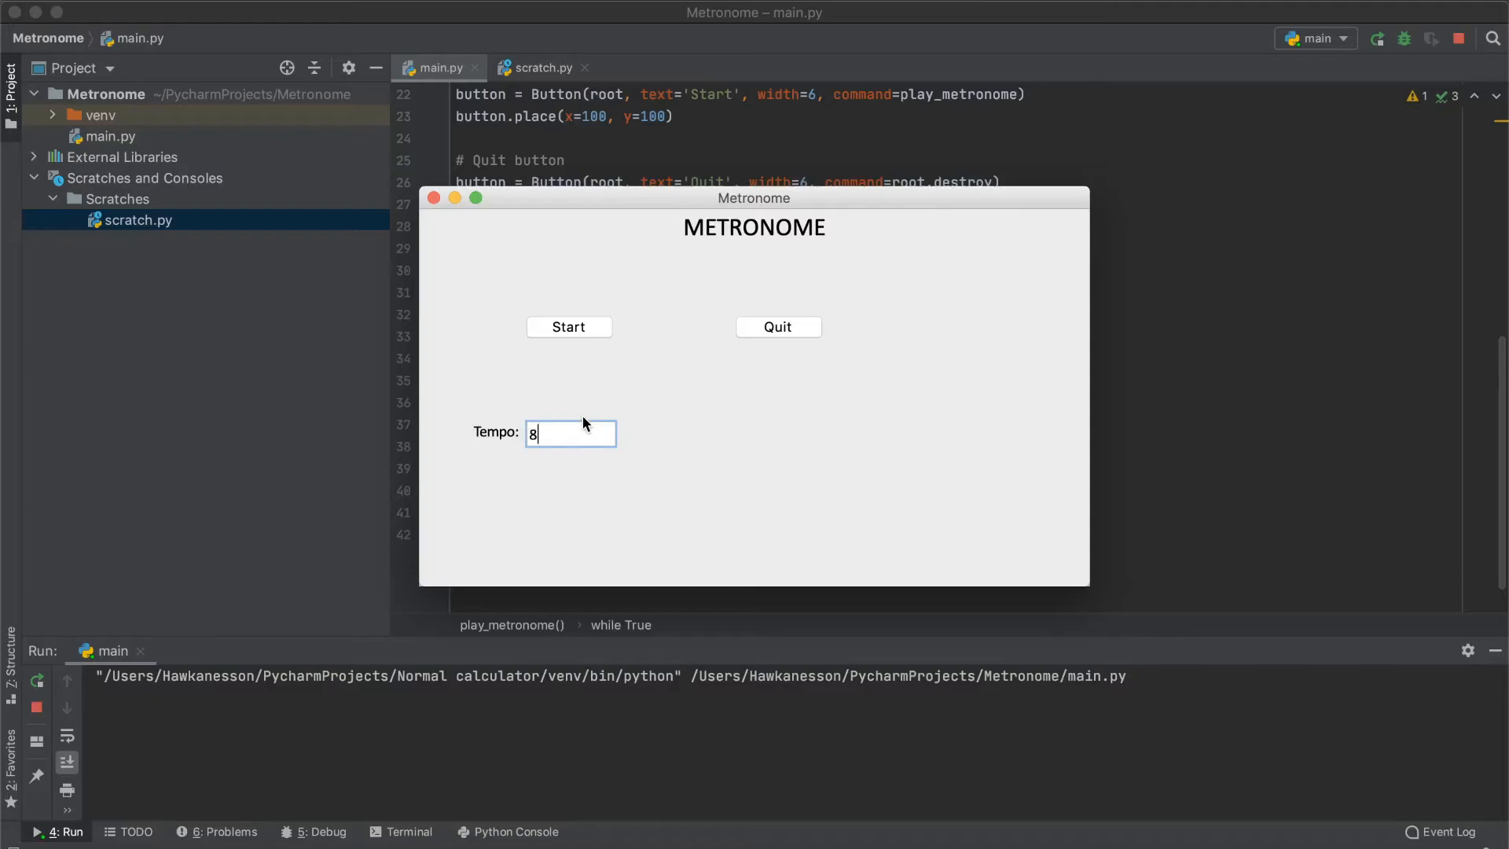
{"action": "type", "text": "0"}
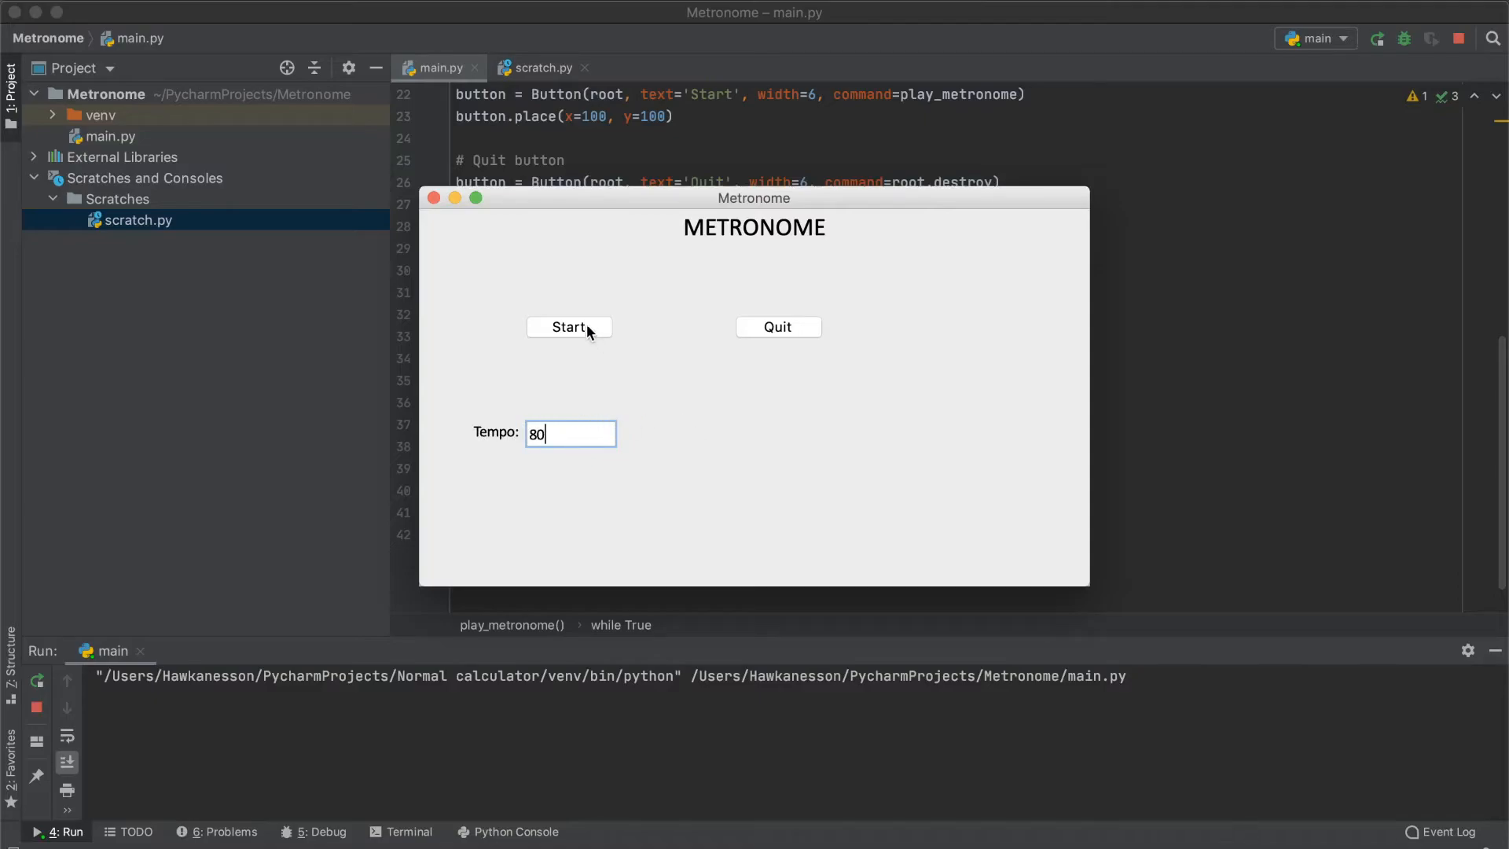
{"action": "left_click", "coordinate": [569, 327]}
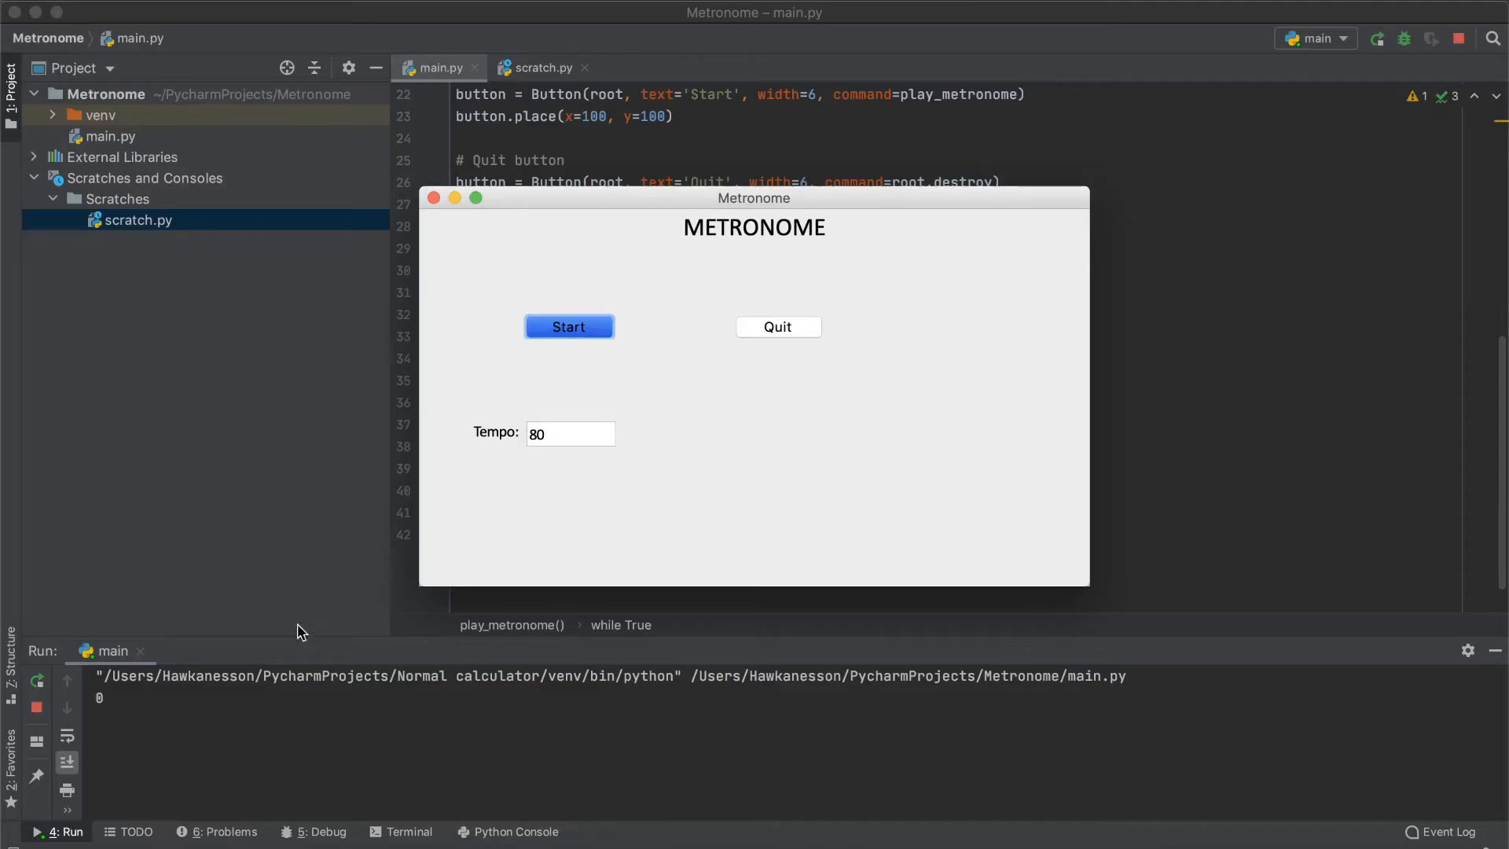